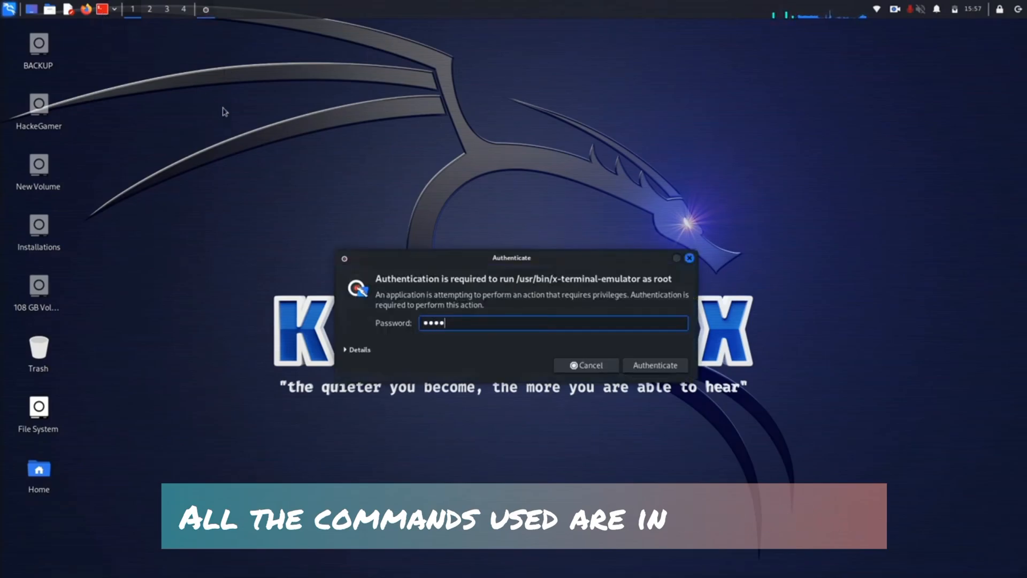
- Authenticate as root so the root terminal window opens
left_click(655, 365)
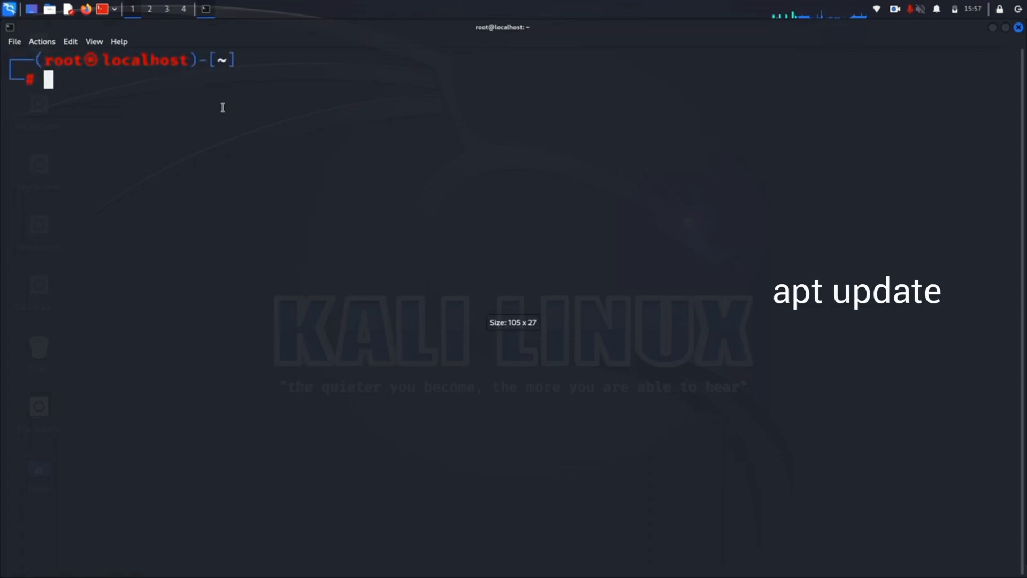
type("apt update")
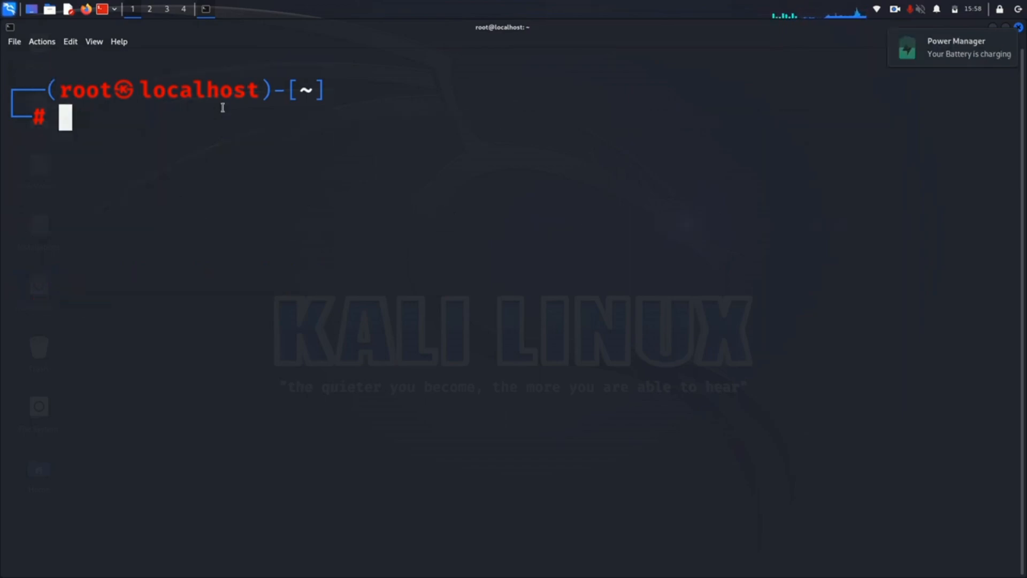
- Clone github.com/drygdryg/OneShot with depth 1 into an OneShot folder
type("git clone --depth 1 https://github.com/drygdryg/OneShot OneShot")
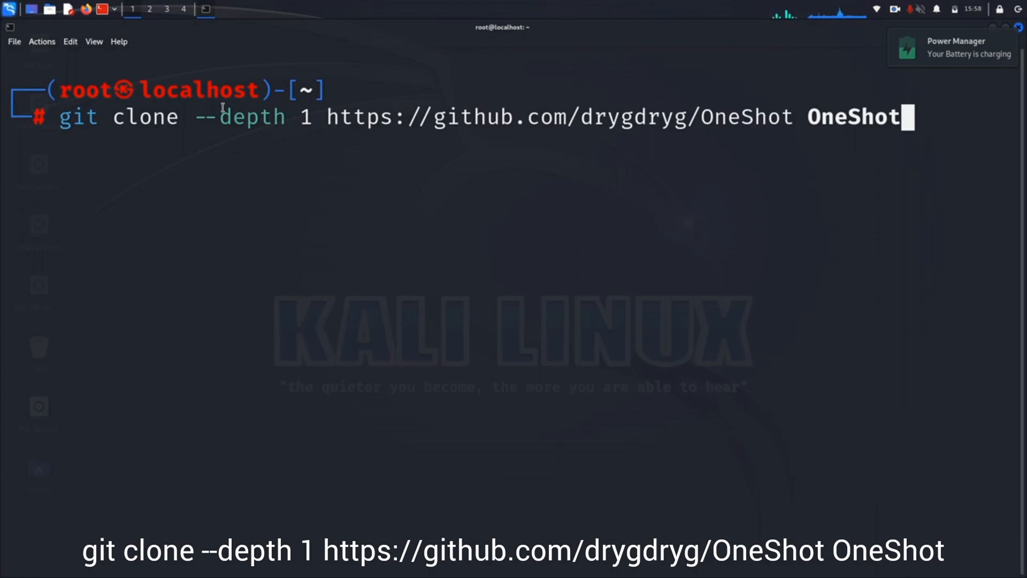
key("Return")
type("cd OneShot")
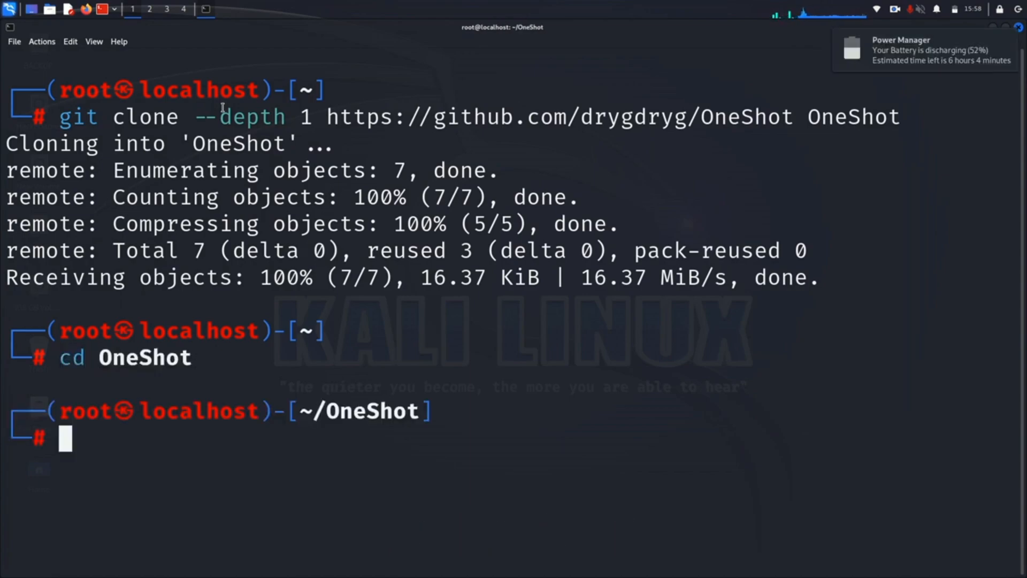
- List files, check iwconfig to identify wlan0, and clear the screen
type("ls")
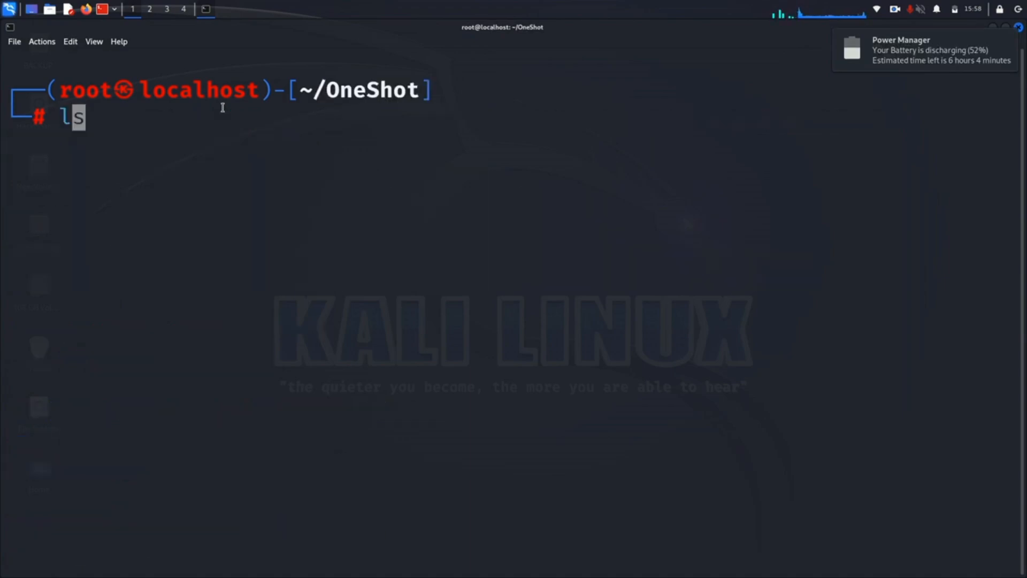
type("iwconfig")
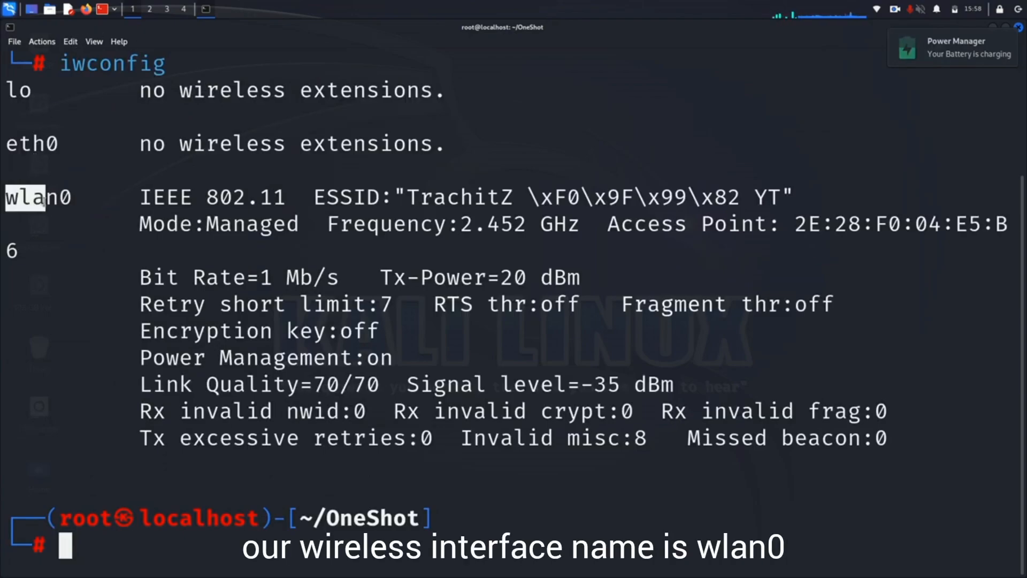
double_click(37, 197)
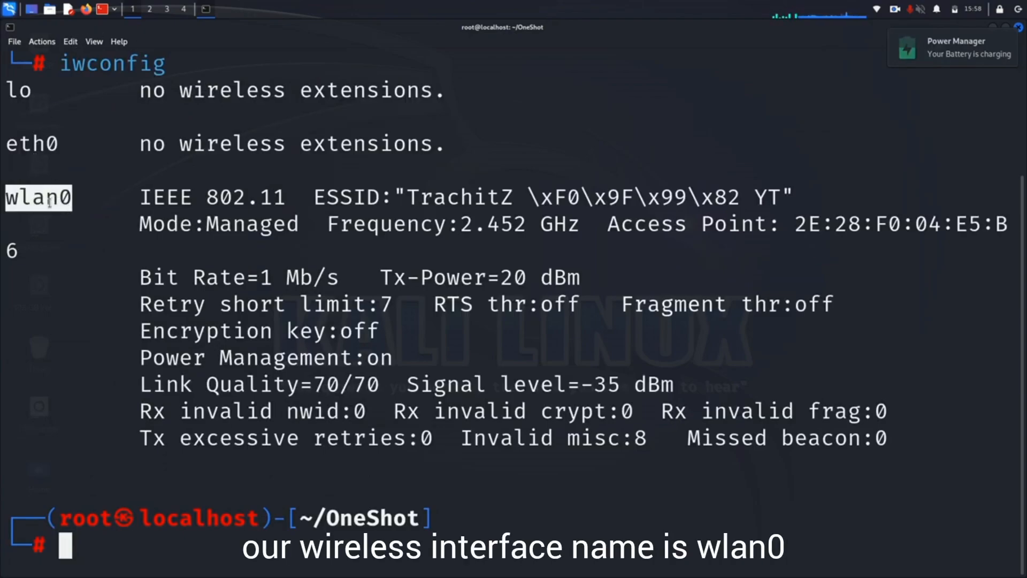
type("clear")
type("systemctl stop NetworkManager")
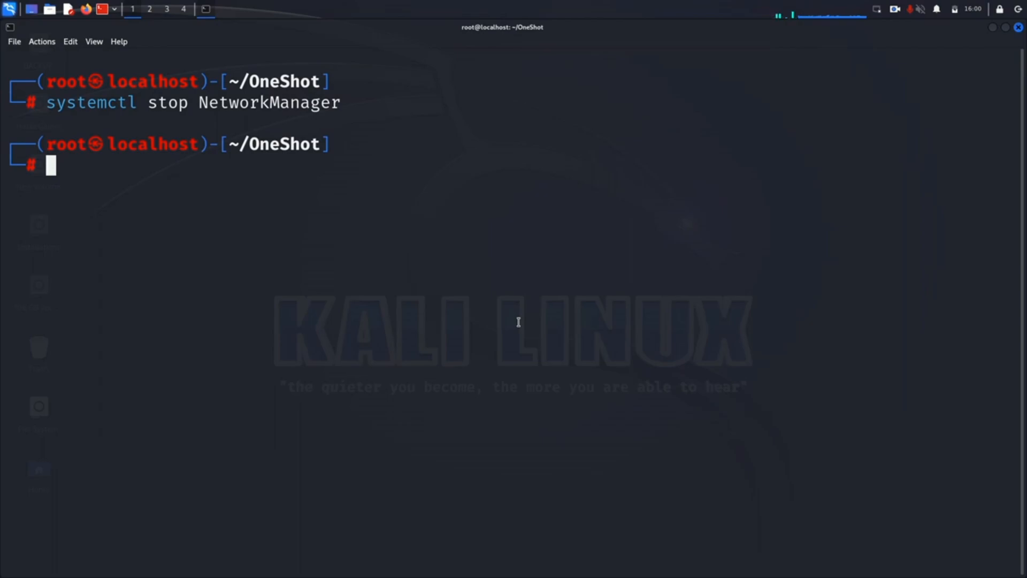
- Run python3 oneshot.py -i wlan0 -K and enter 1 as the target network
type("python3 oneshot.py -i wlan0 -K")
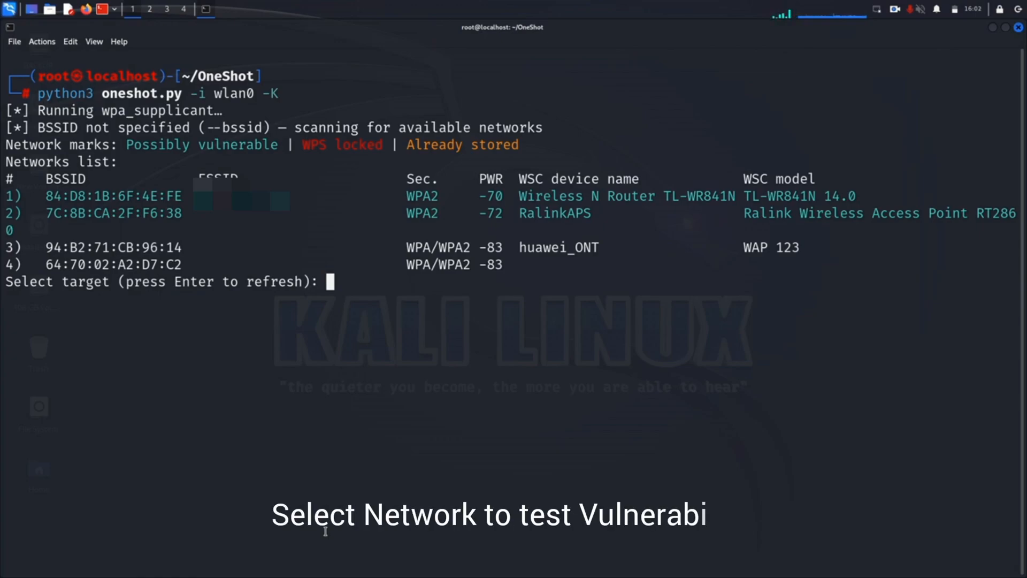
type("1")
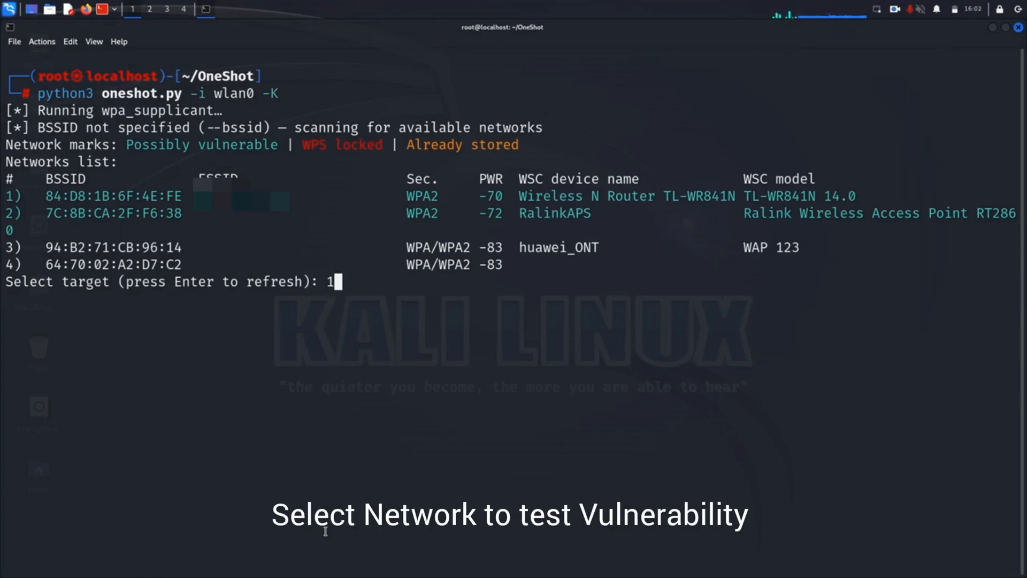